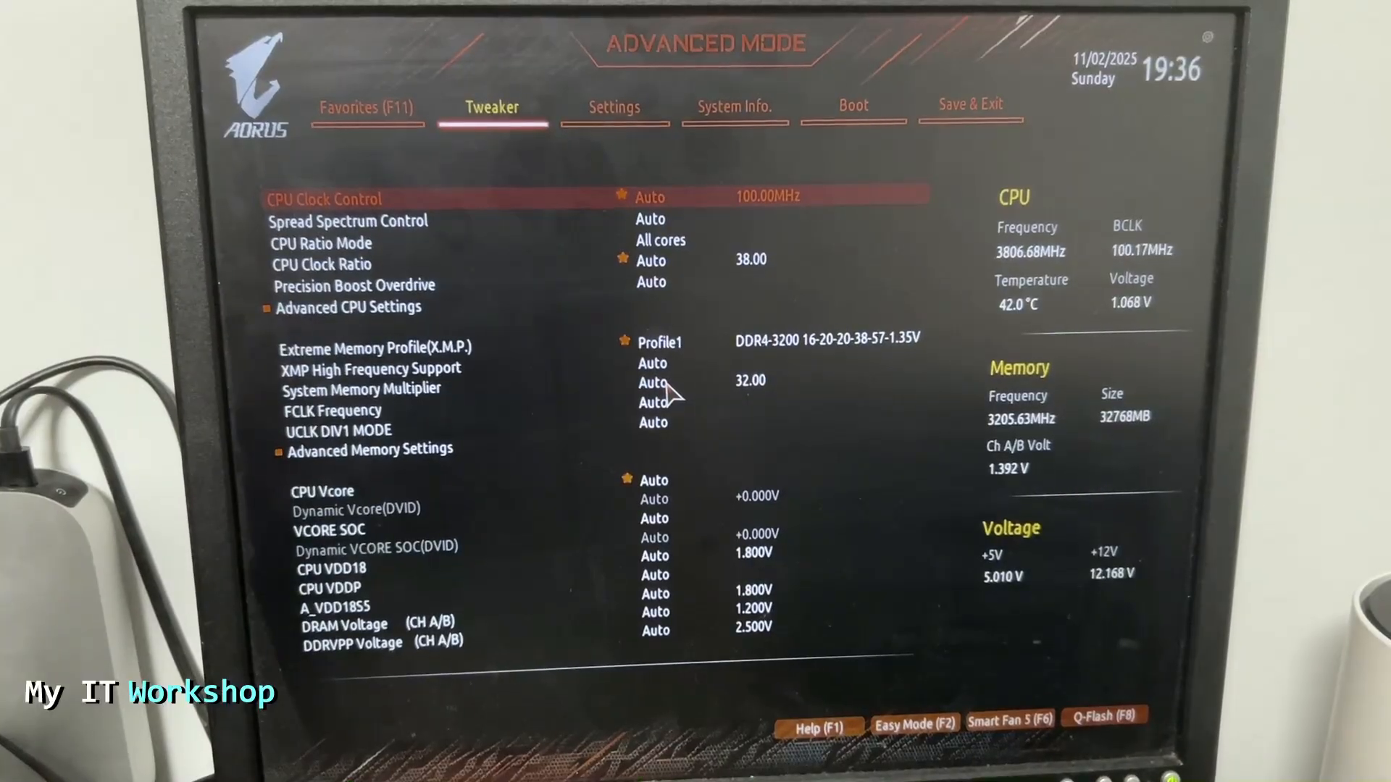
mouse_move(617, 286)
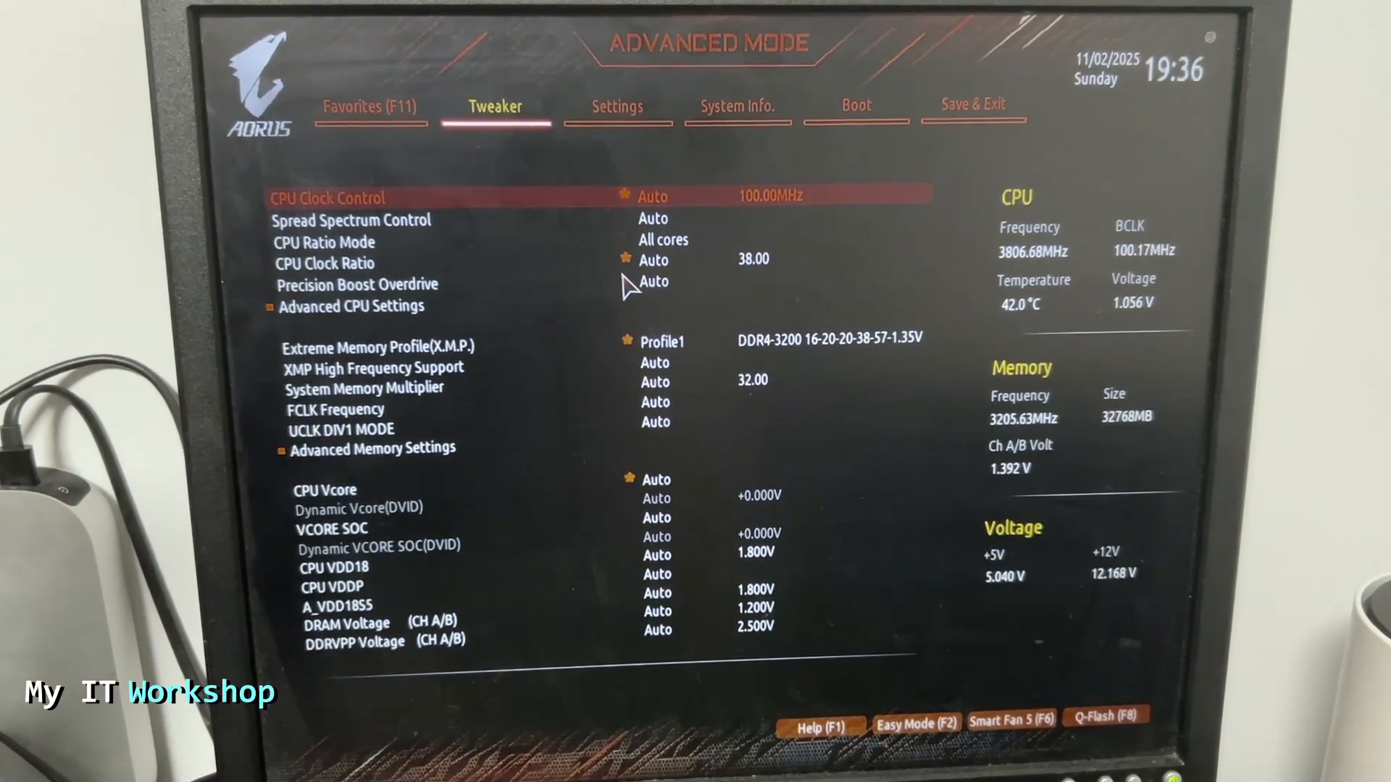
Switch from the overclocking options to the Settings section
click(618, 105)
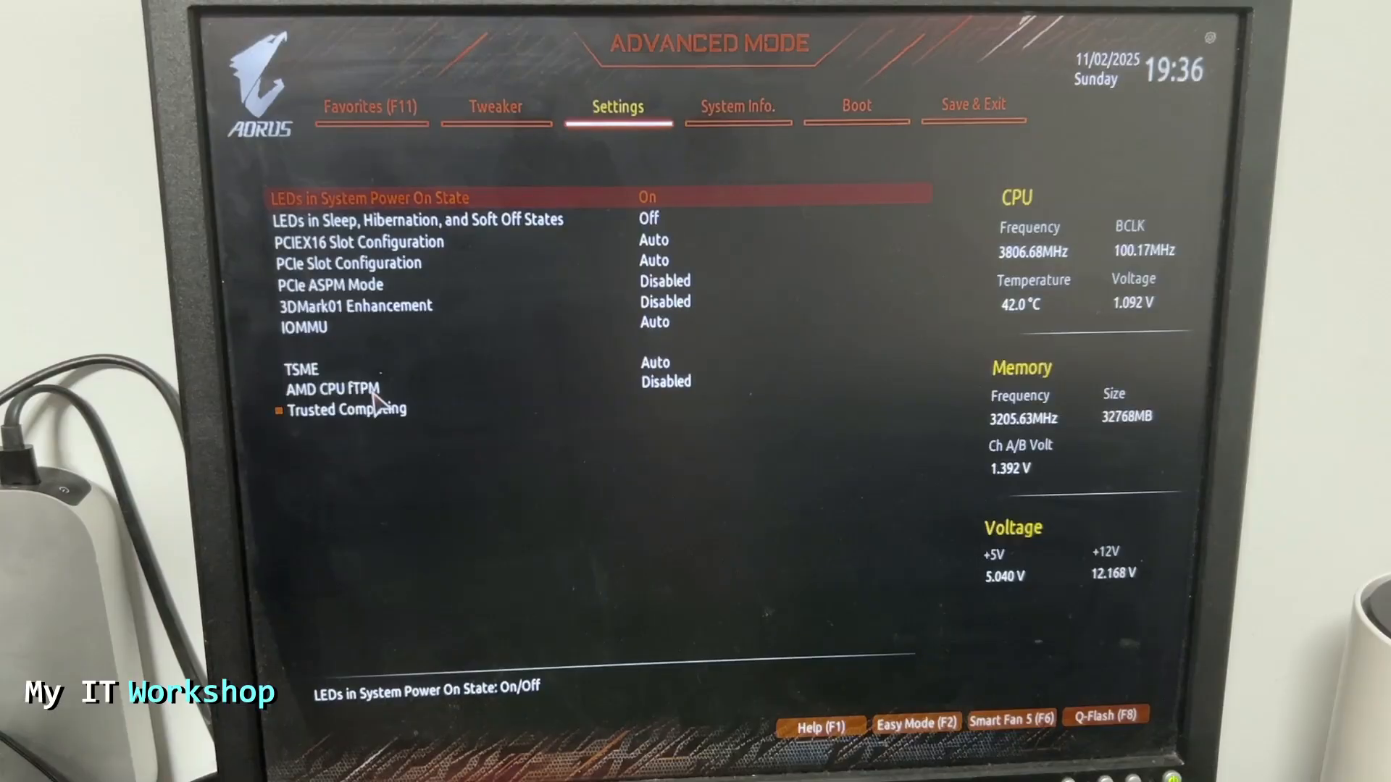
mouse_move(377, 426)
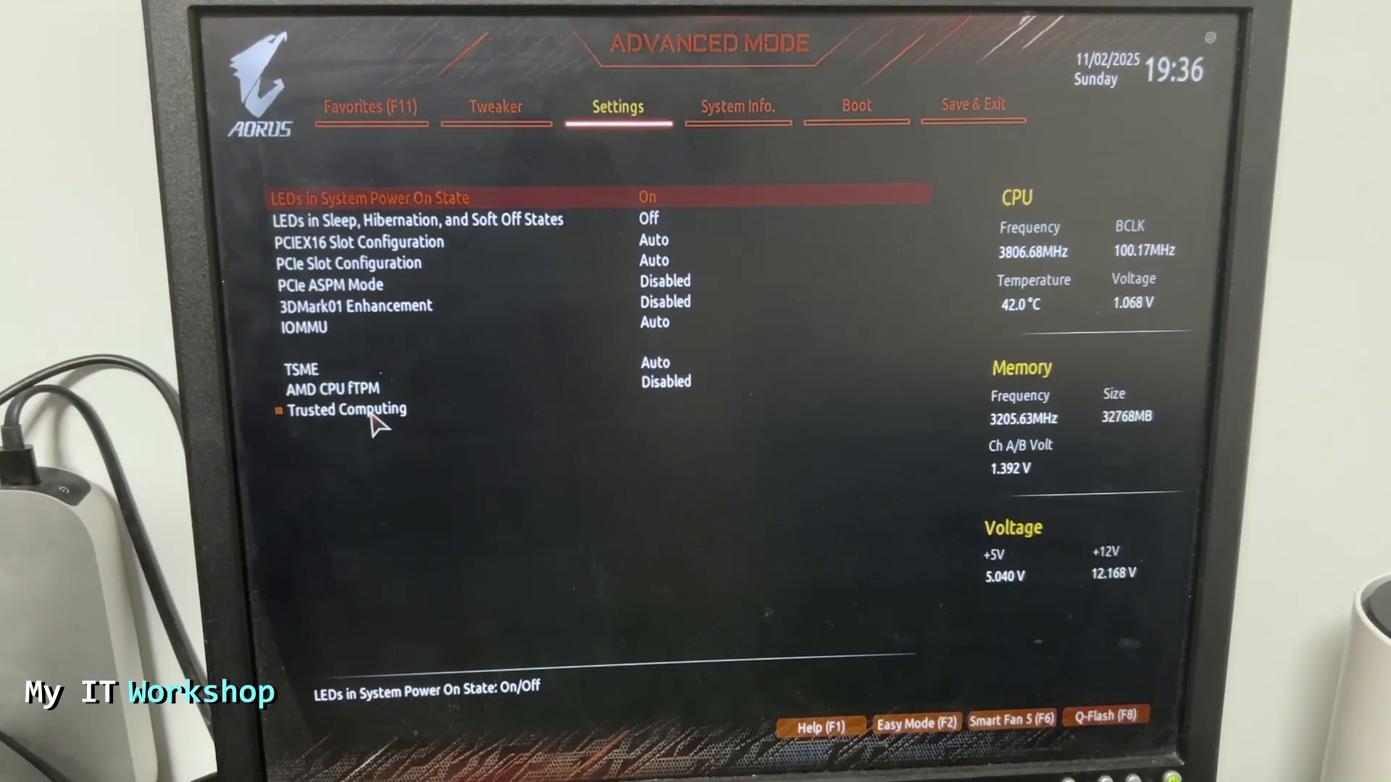
Bring up the Trusted Computing page listing Security Device Support as Disable
click(346, 409)
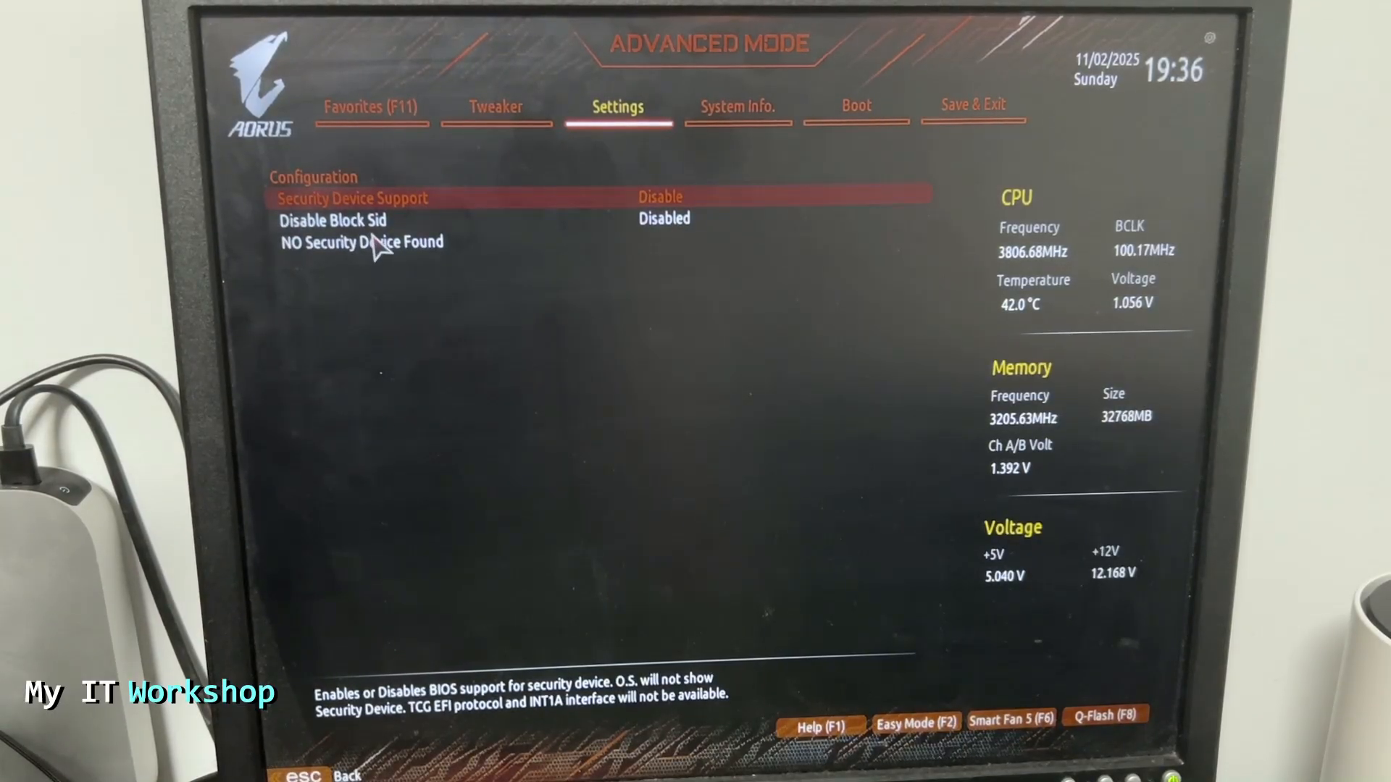
mouse_move(670, 191)
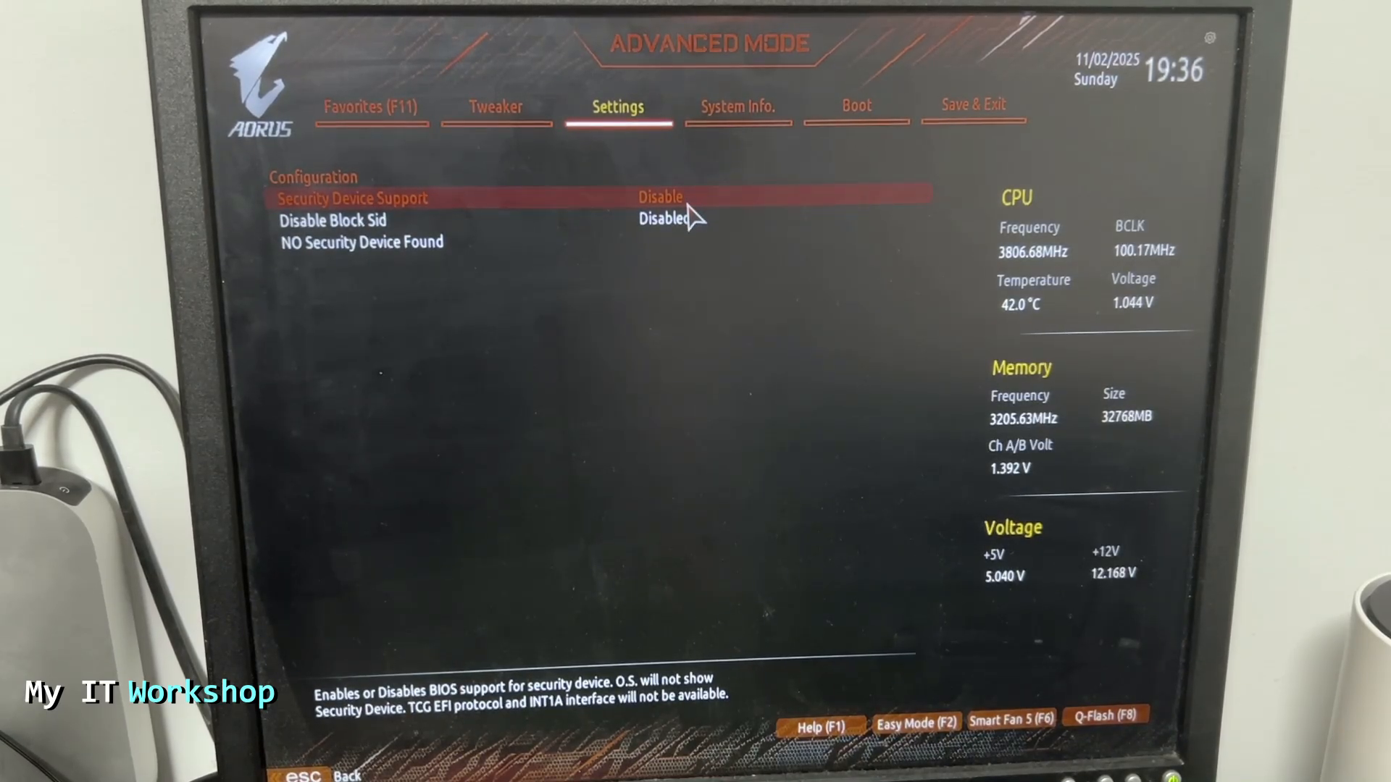
Set Security Device Support to Enable and move to the Save & Exit section
click(660, 197)
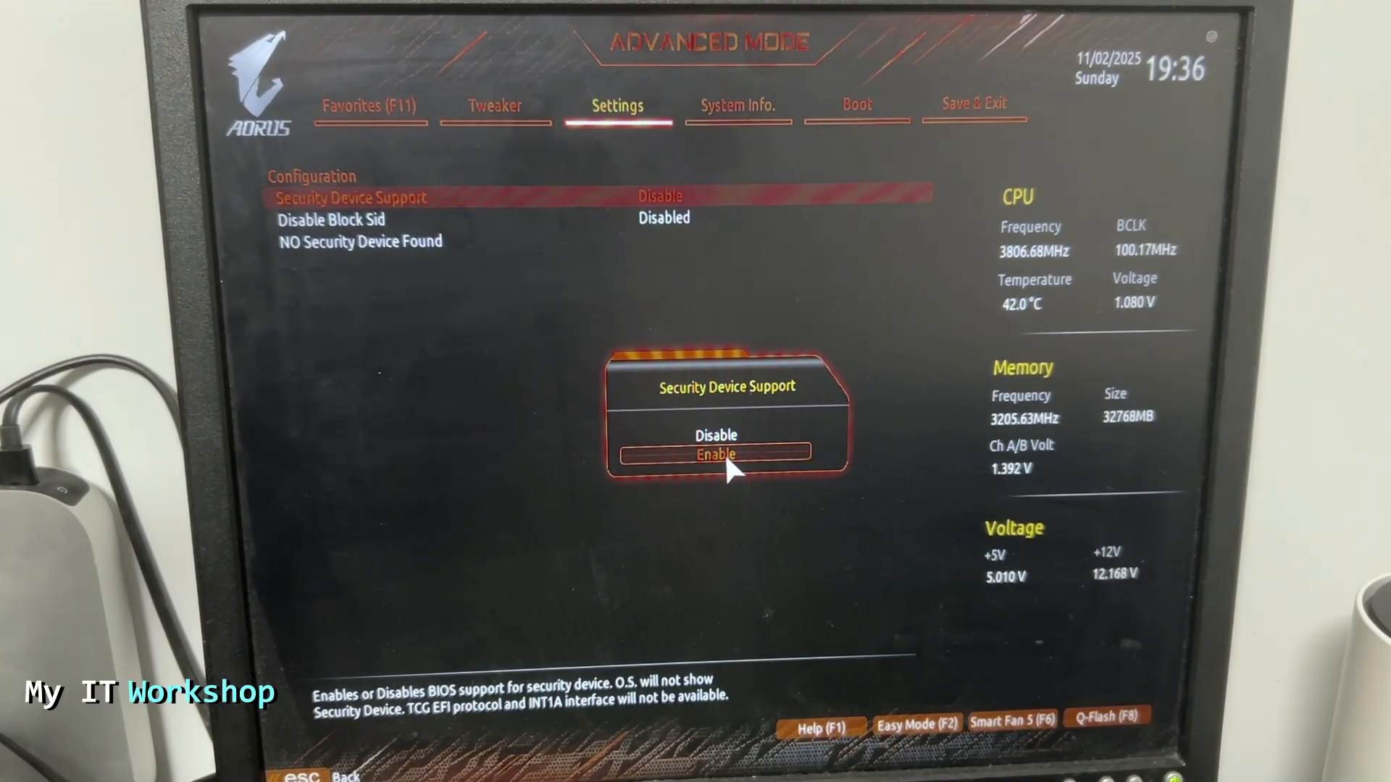
click(714, 454)
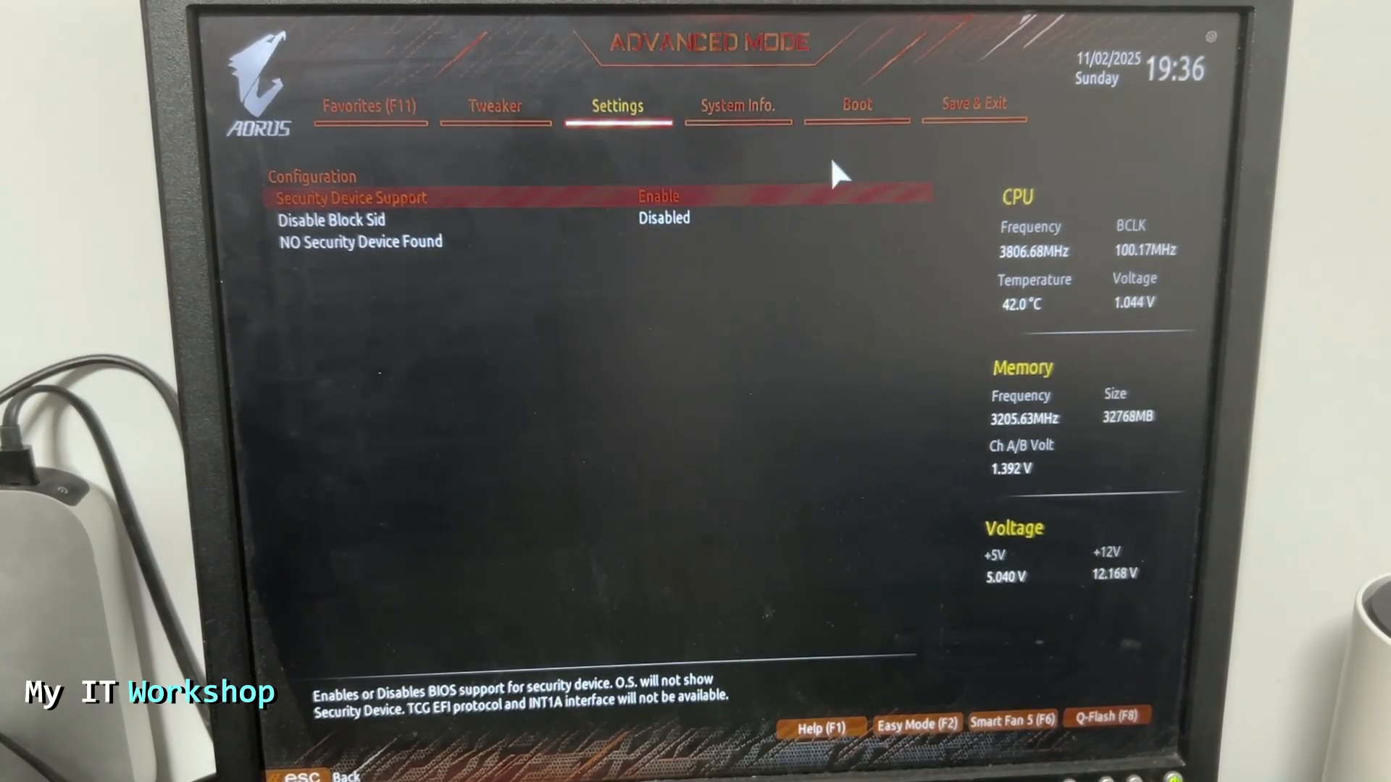
click(973, 105)
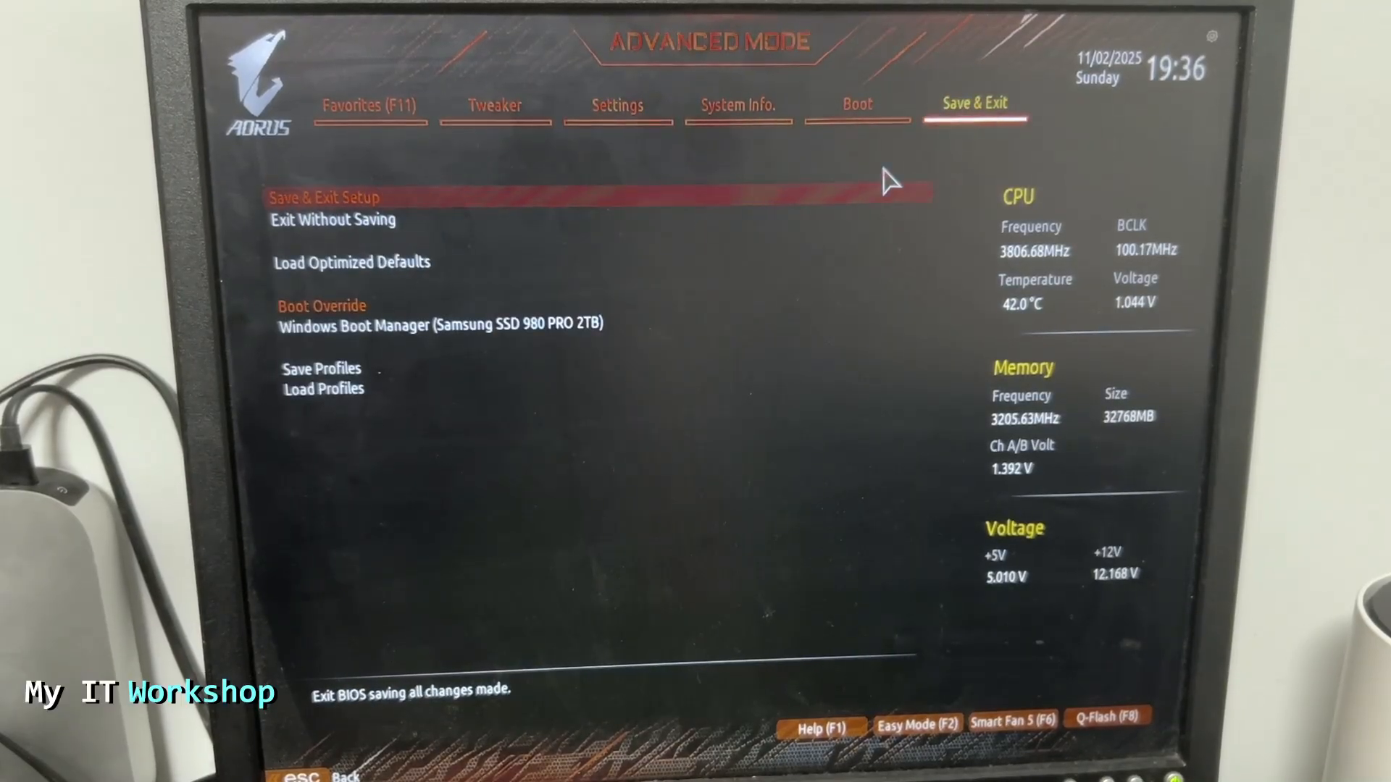